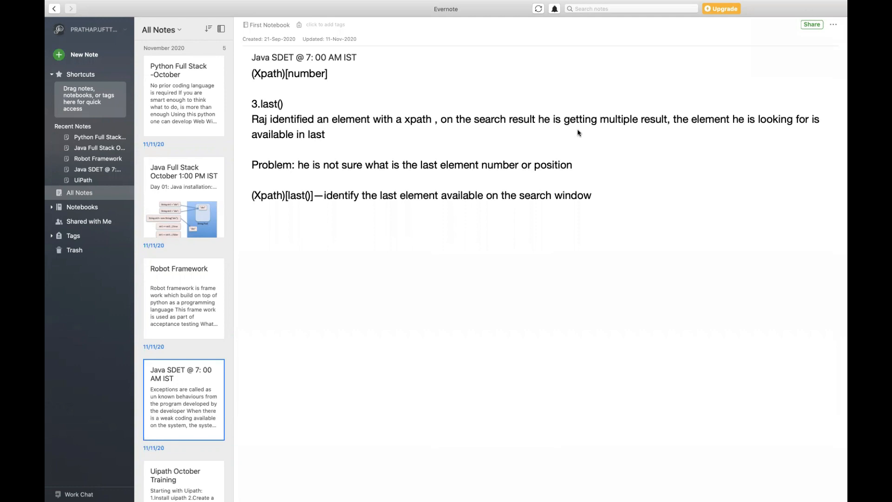
pyautogui.moveTo(623, 179)
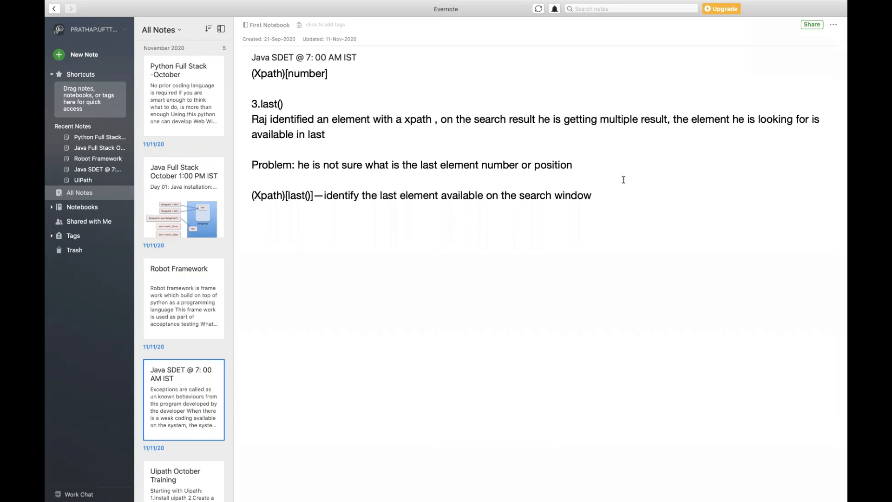
# Add a new numbered heading '4.contains()' below the last() explanation.
pyautogui.click(252, 211)
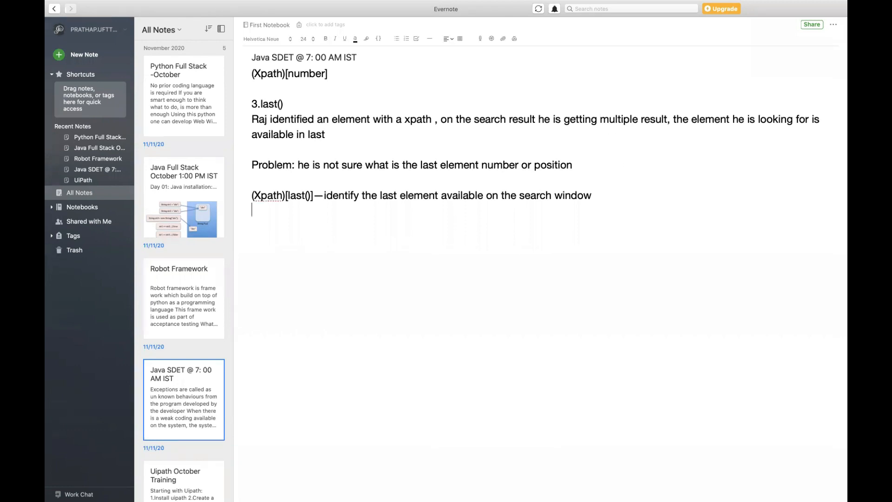
pyautogui.write('4.')
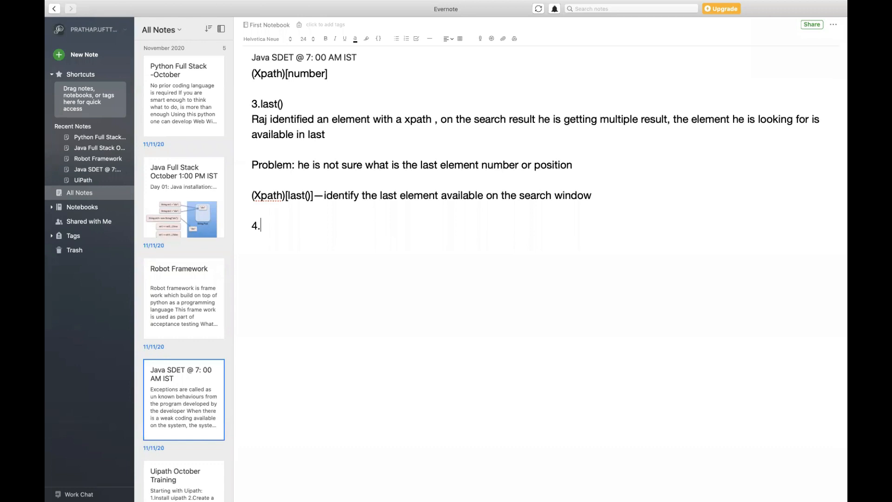
pyautogui.write('contai')
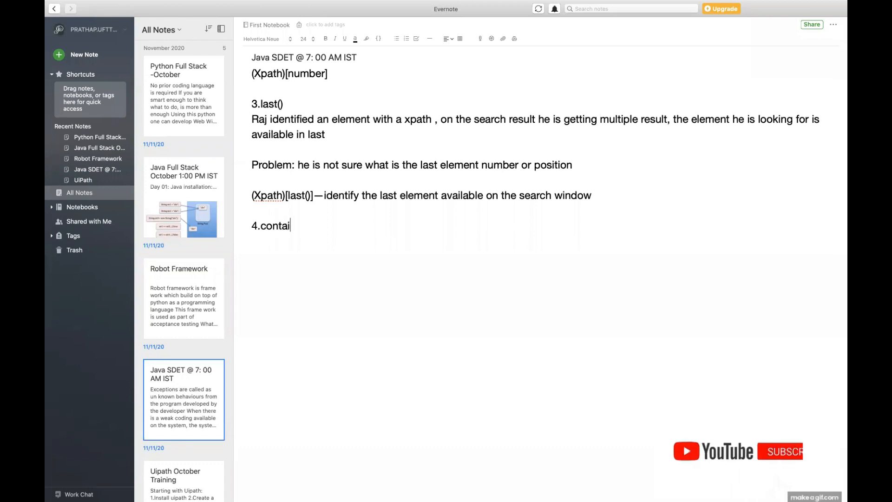
pyautogui.write('ns()')
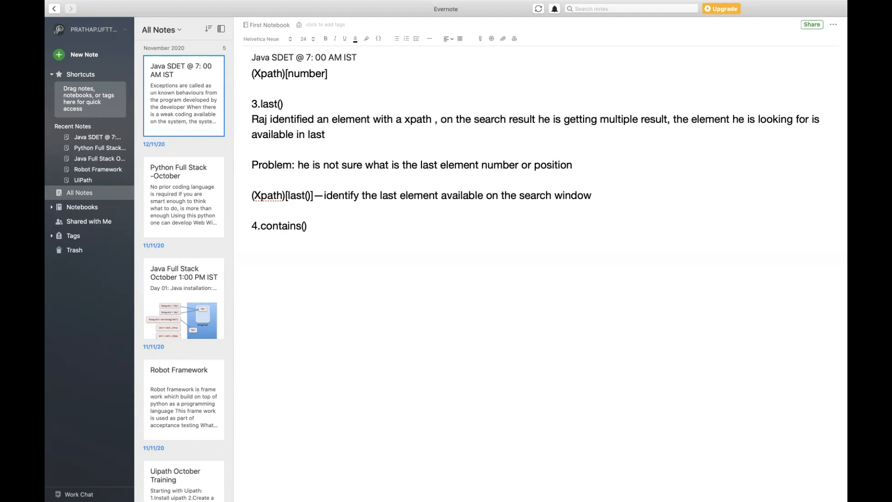
# Write that when an attribute value changes and only part stays constant, we use contains().
pyautogui.write(':')
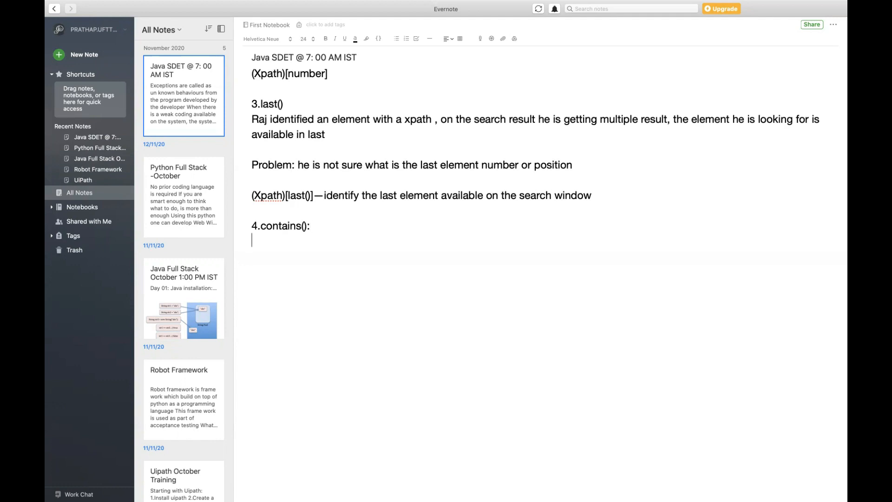
pyautogui.write('When the')
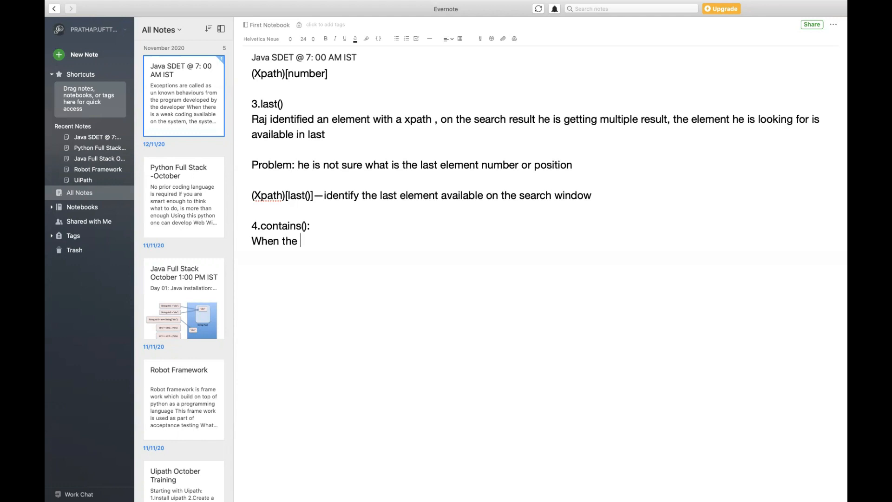
pyautogui.write('the attribut')
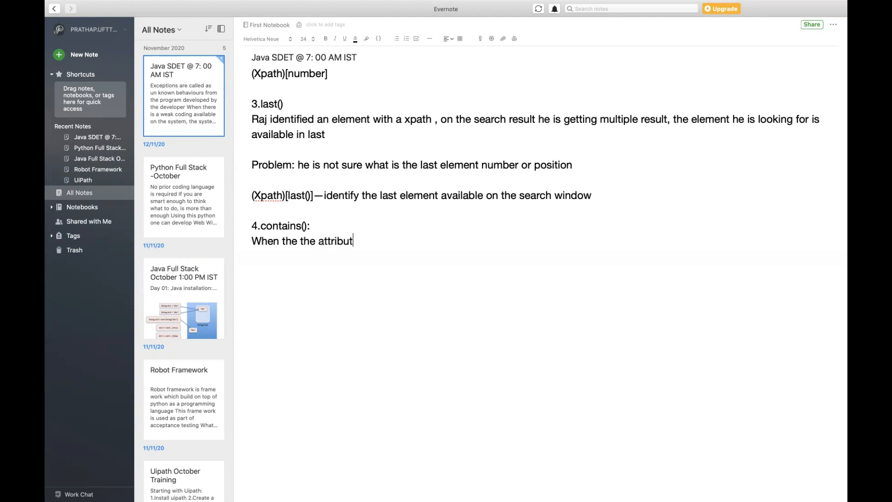
pyautogui.write('e value is h')
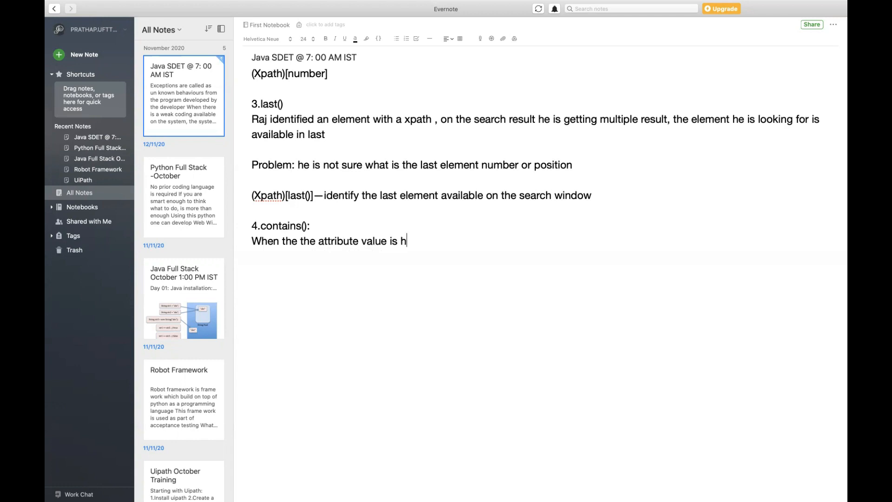
pyautogui.write('etting c')
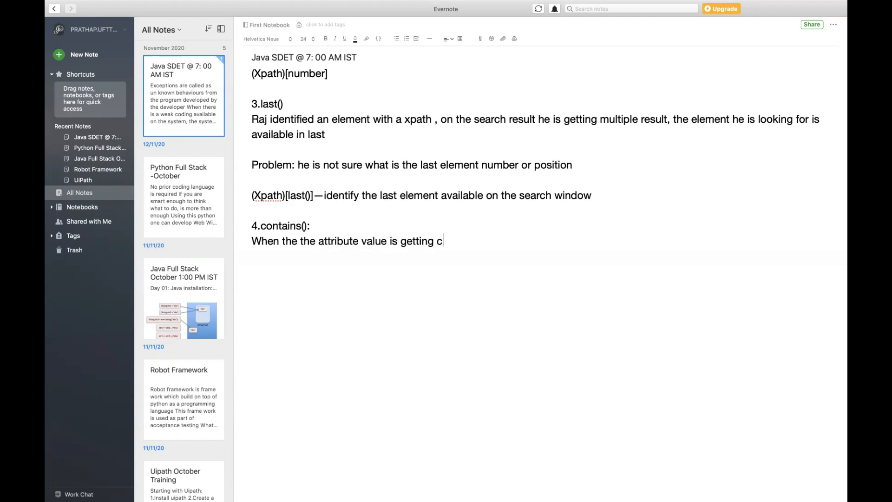
pyautogui.write('han')
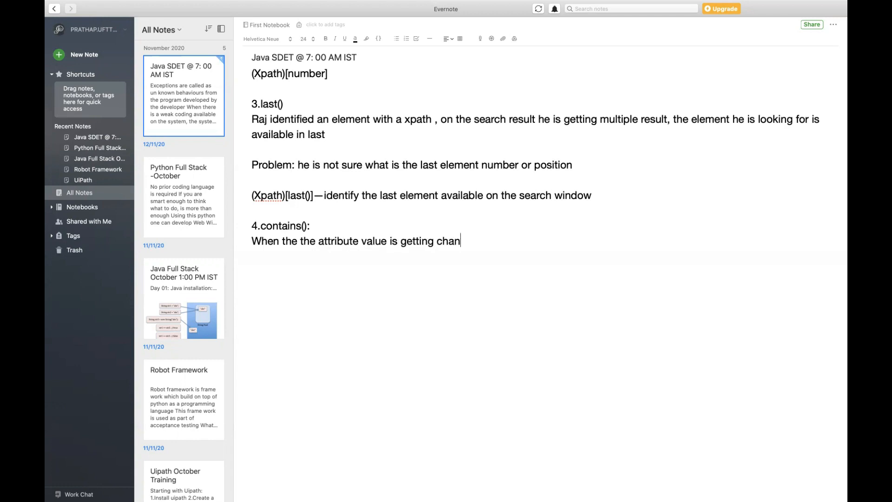
pyautogui.write('ged an d')
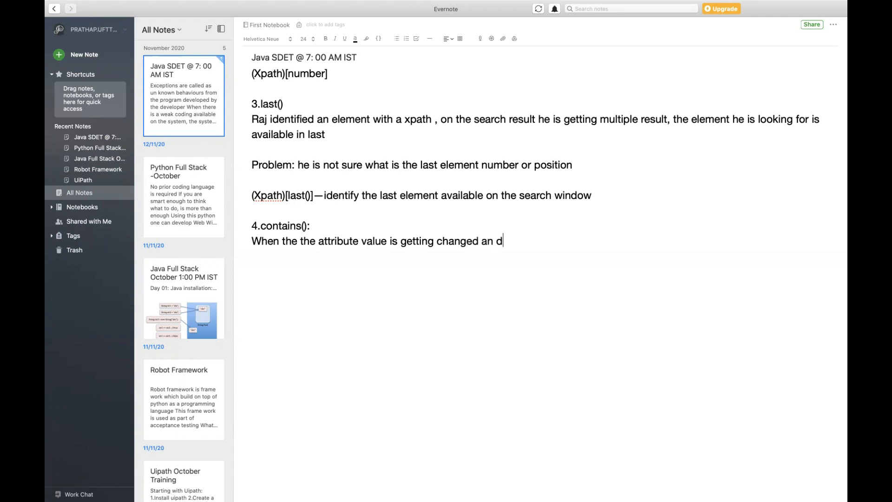
pyautogui.write('only some')
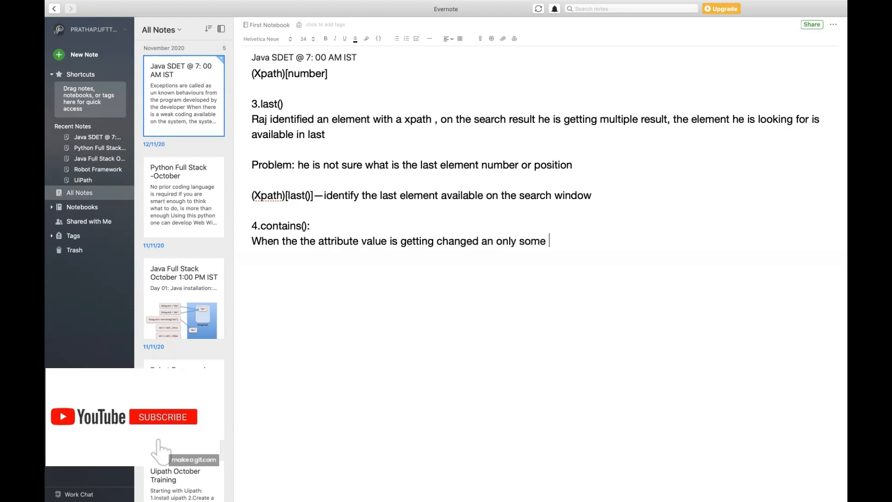
pyautogui.write('part of teh')
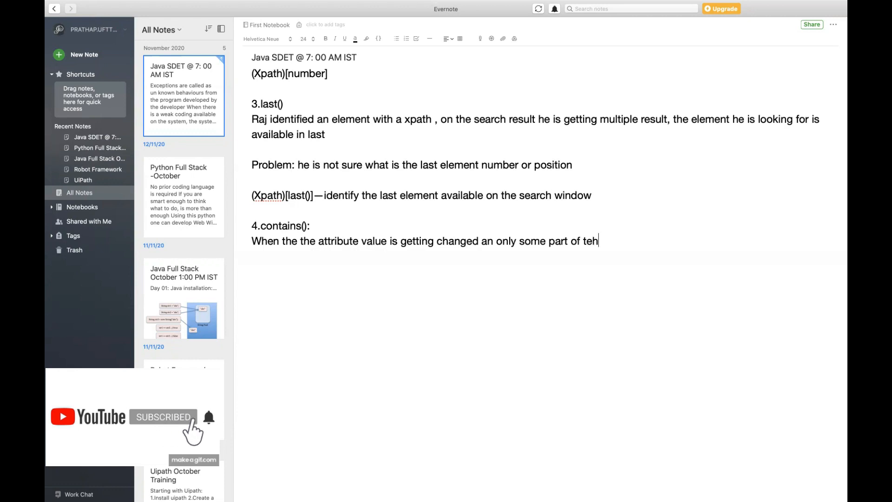
pyautogui.write('the attribute')
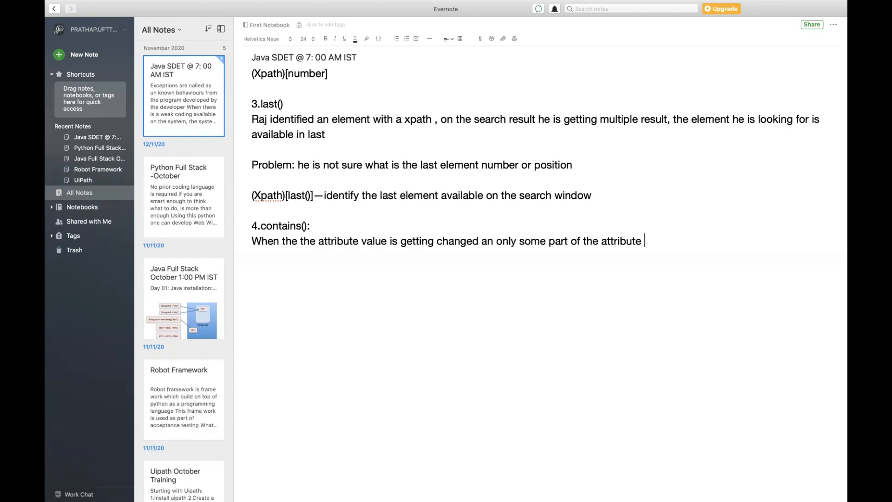
pyautogui.write('remain c')
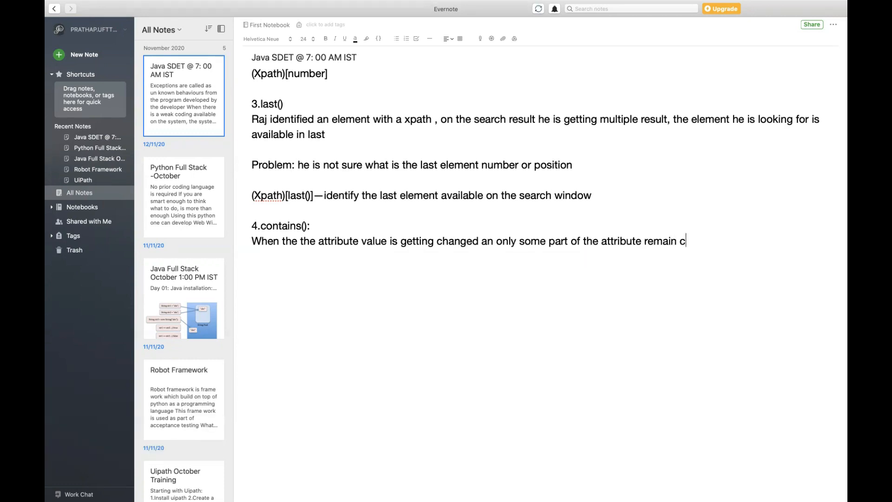
pyautogui.write('onstant')
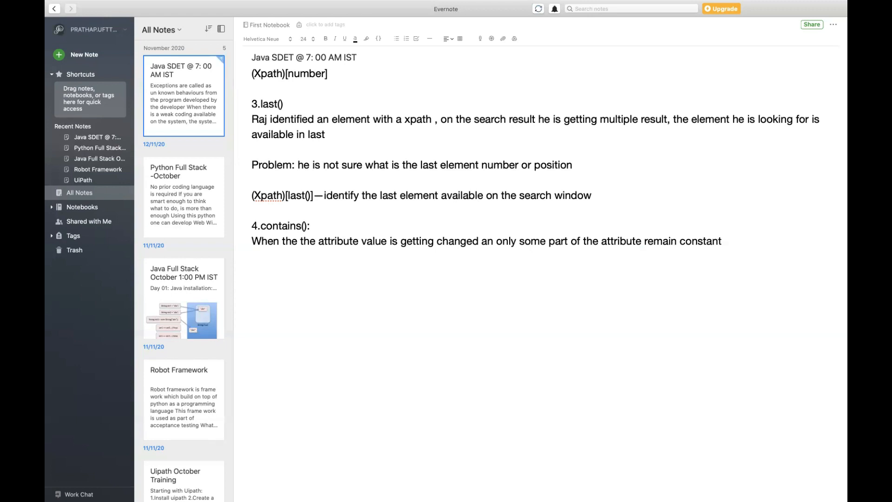
pyautogui.write(', in such')
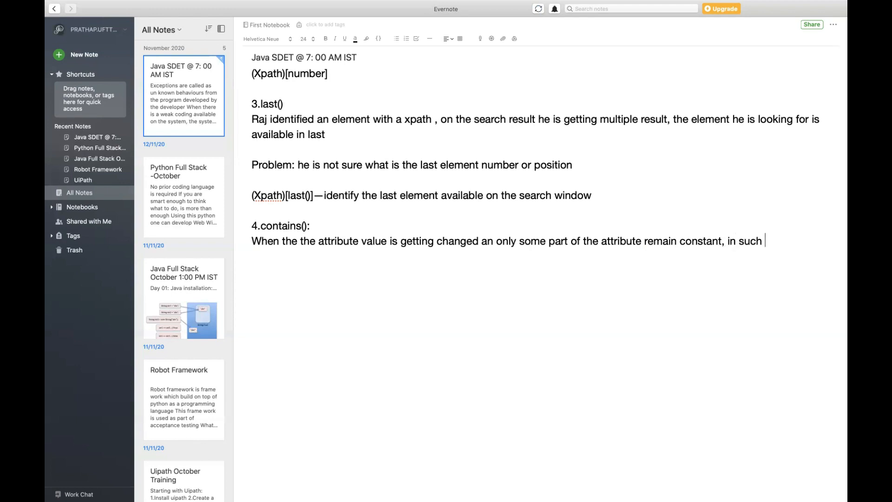
pyautogui.write('cases we us')
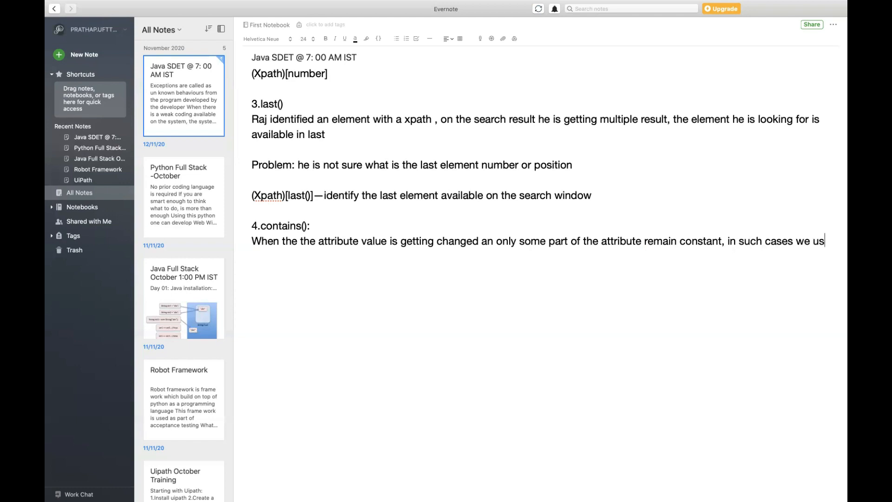
pyautogui.write('e conatins(')
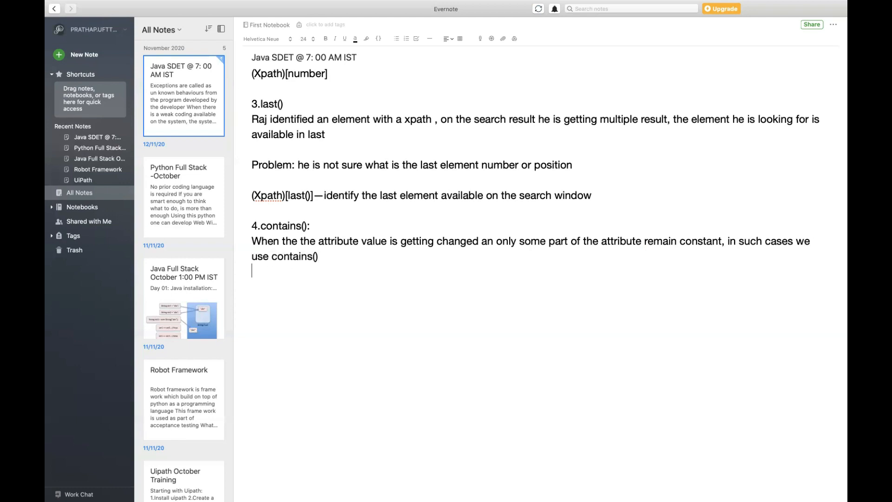
pyautogui.write('sy')
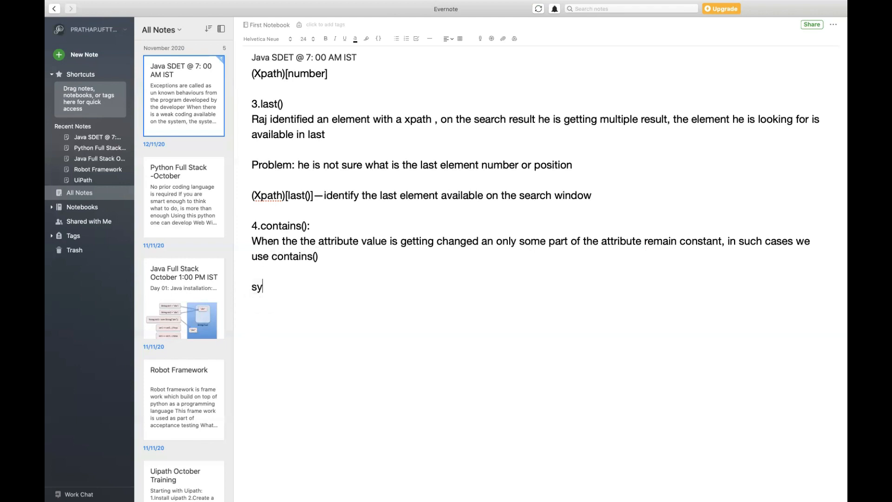
pyautogui.write('ntax:')
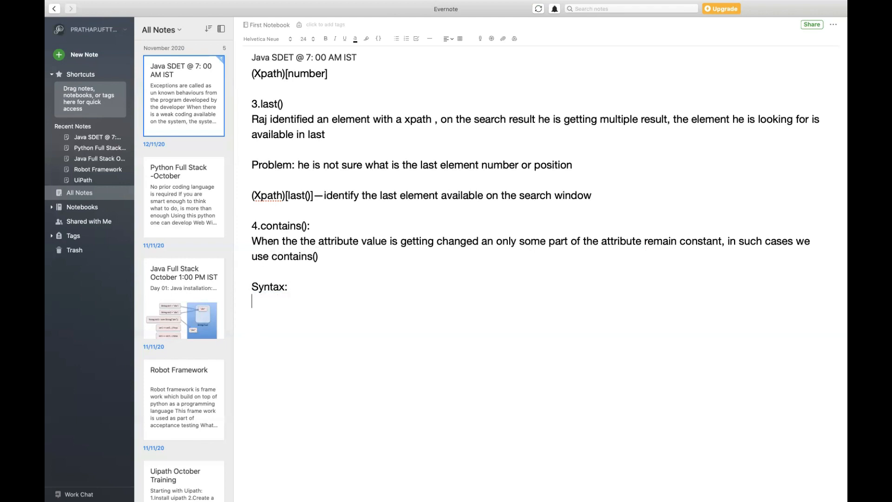
pyautogui.write('//ht')
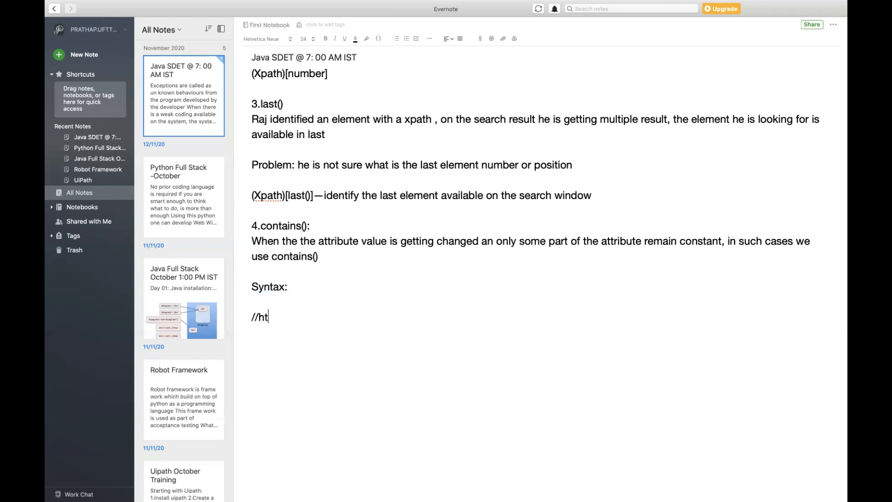
pyautogui.write('mltag')
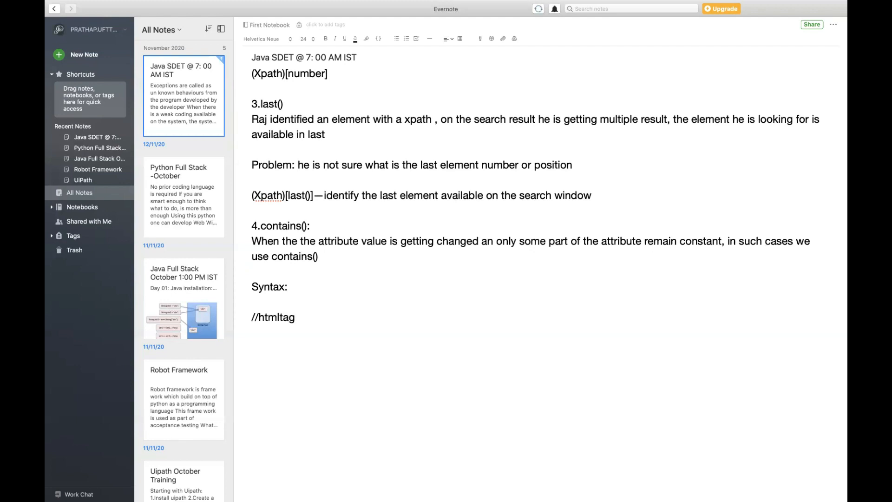
pyautogui.write('[con')
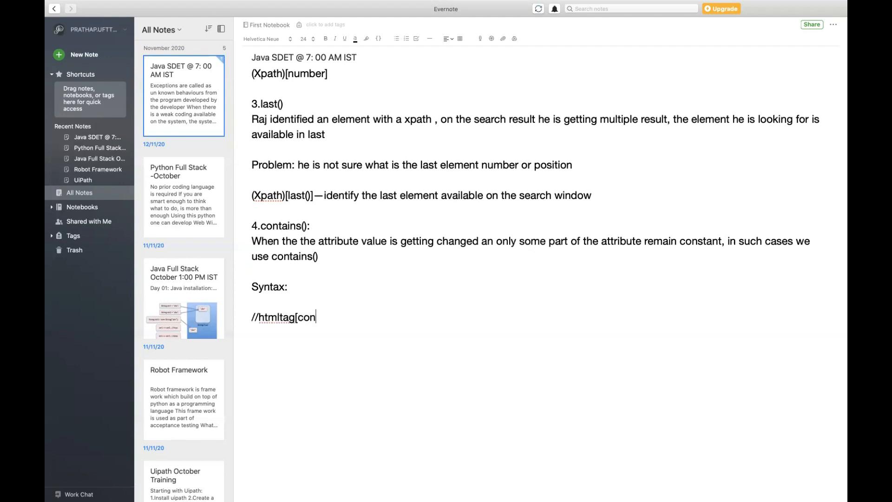
pyautogui.write('tains()')
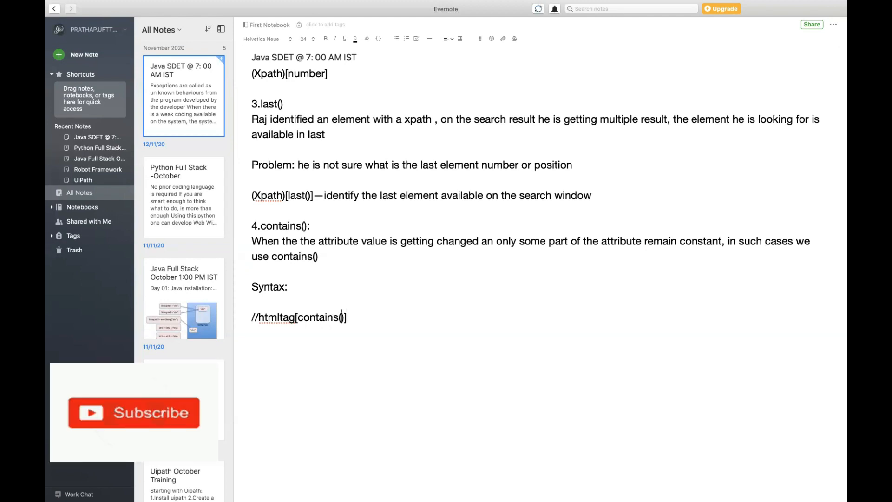
pyautogui.write('@attibute,')
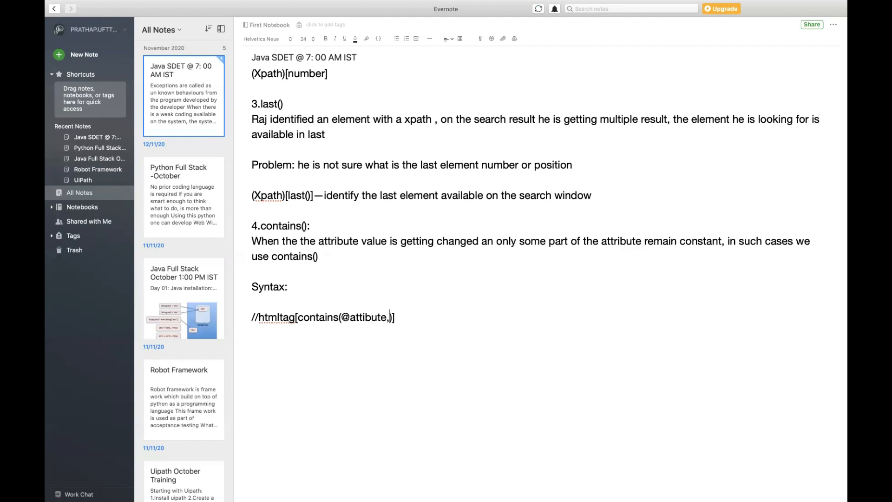
pyautogui.write("'value'")
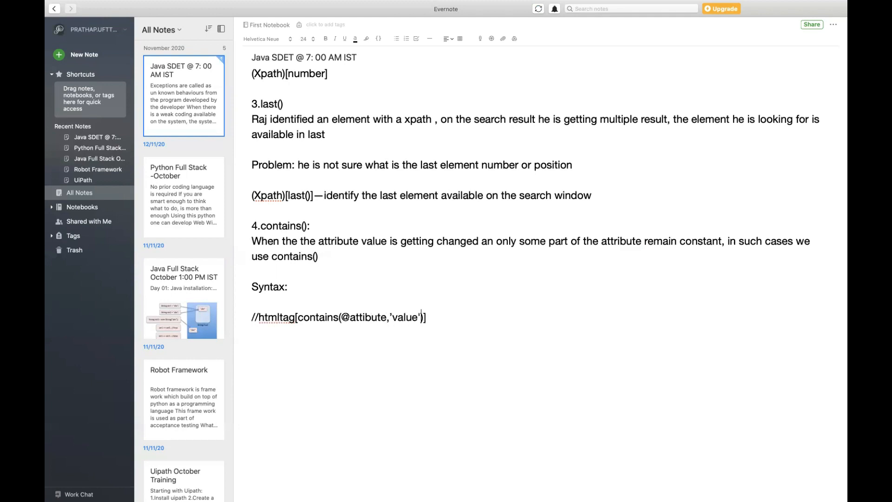
pyautogui.moveTo(448, 280)
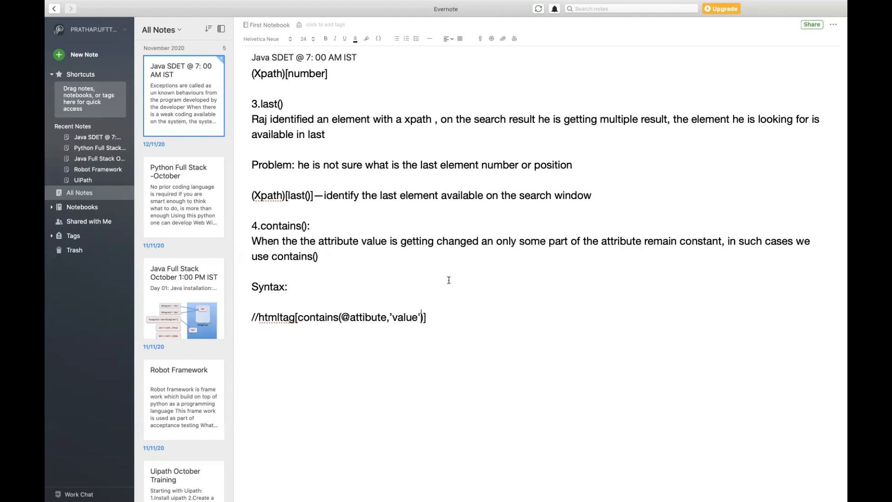
pyautogui.moveTo(421, 294)
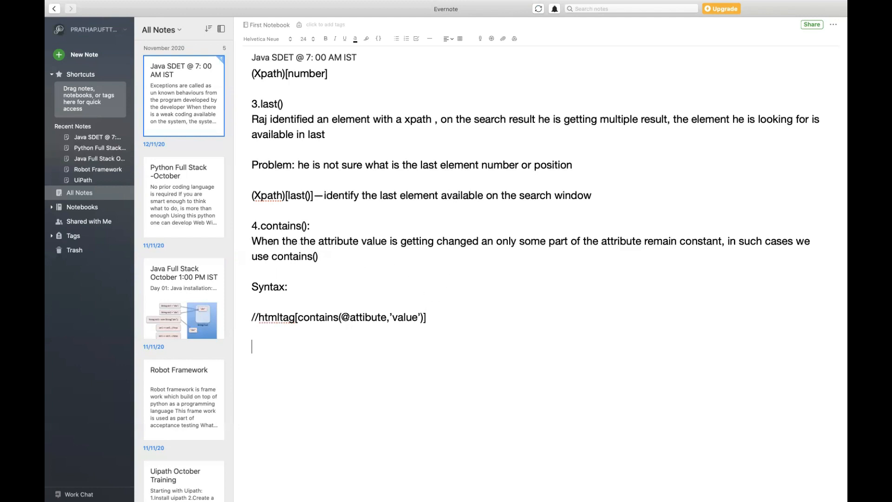
# Start an 'Ex:' section with the first sample id="123QA6799".
pyautogui.write('Ex:')
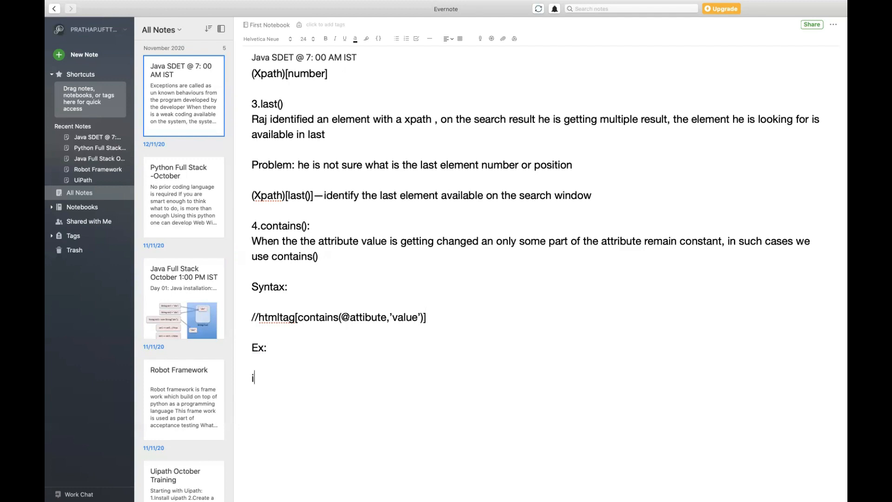
pyautogui.write('d="')
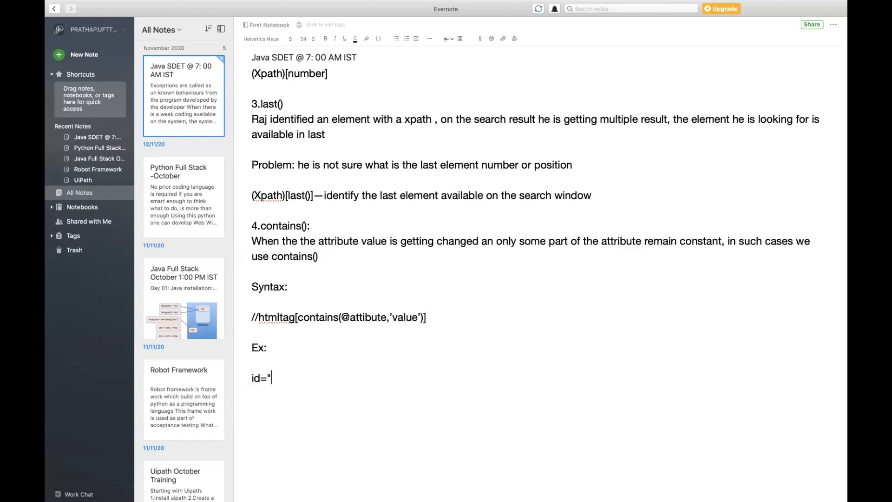
pyautogui.write('123')
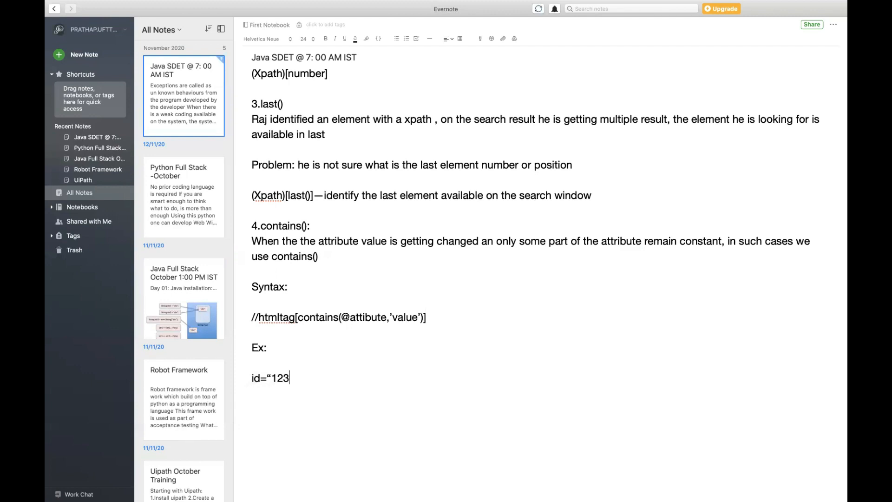
pyautogui.write('QA')
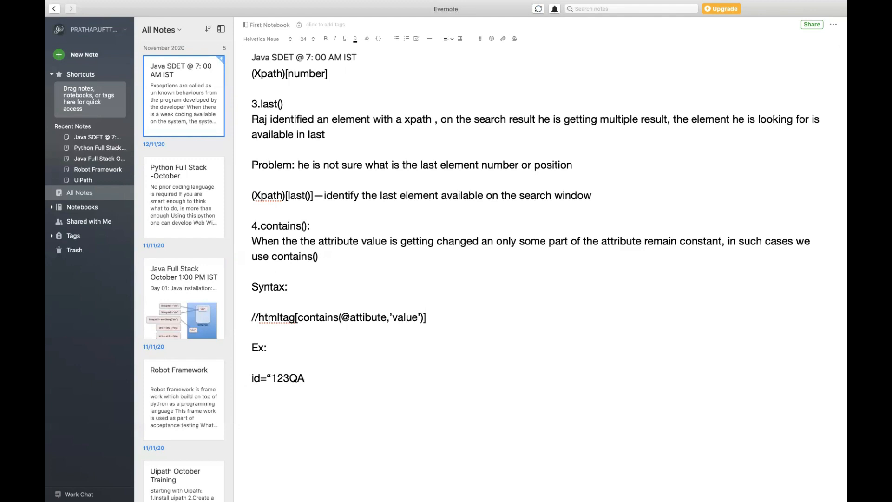
pyautogui.write('6799')
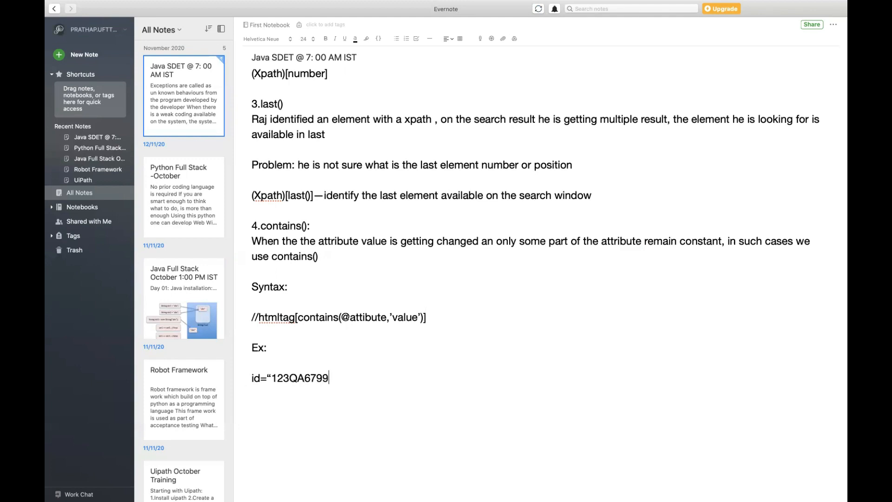
pyautogui.write('"')
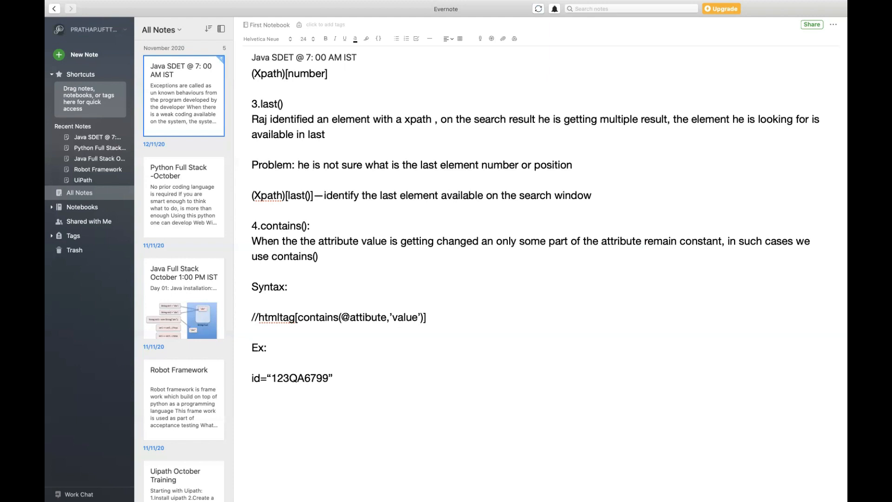
# Add sample ids "QA89087" and "34556QA", fixing the missing equals sign in the third.
pyautogui.write('id="')
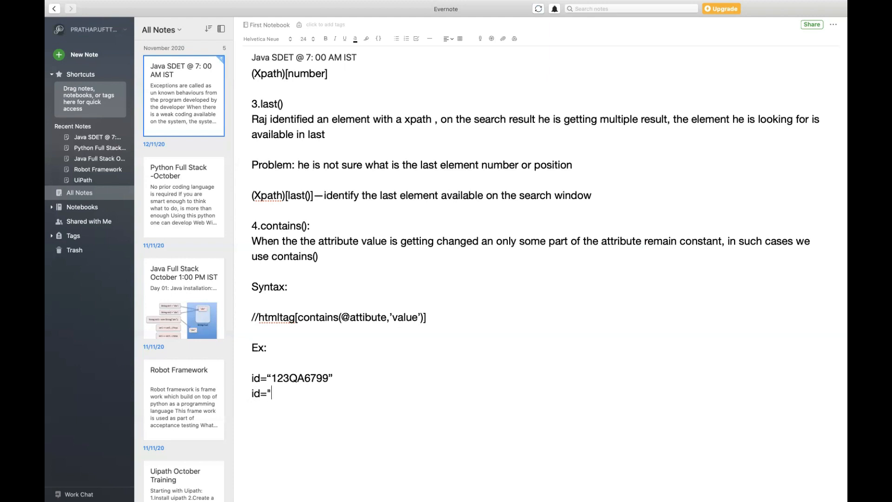
pyautogui.write('QA89087”')
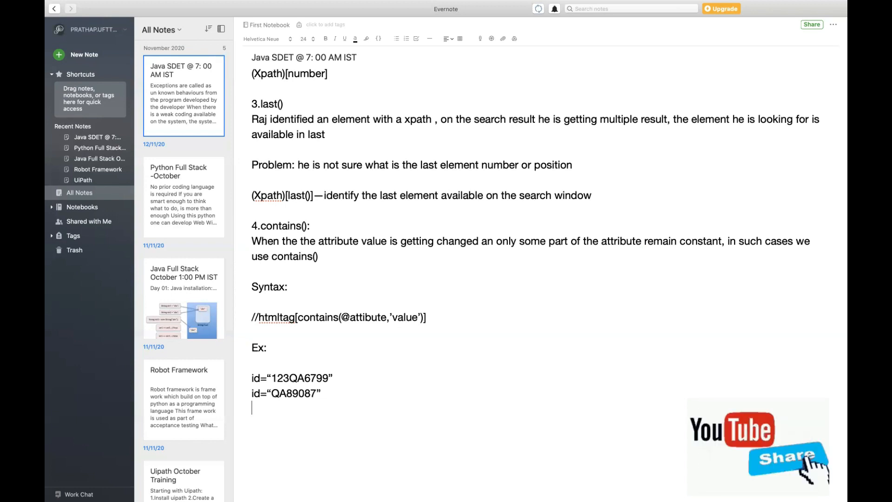
pyautogui.write('Id"')
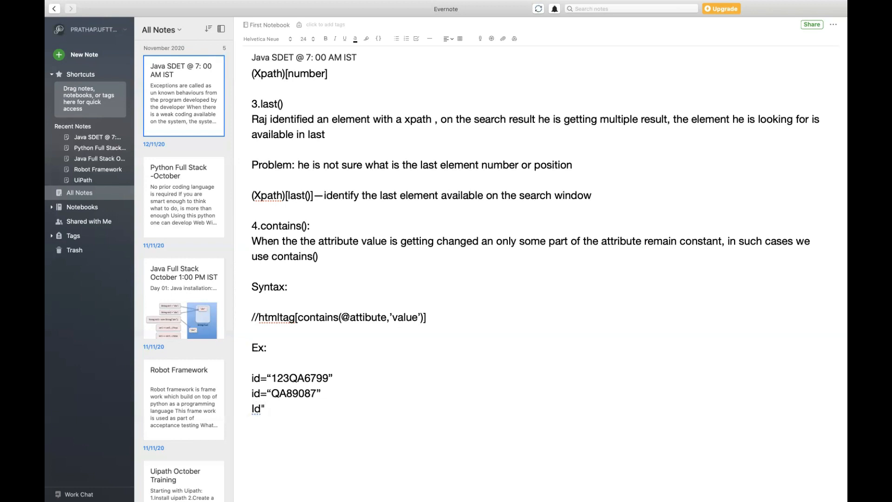
pyautogui.write('34556')
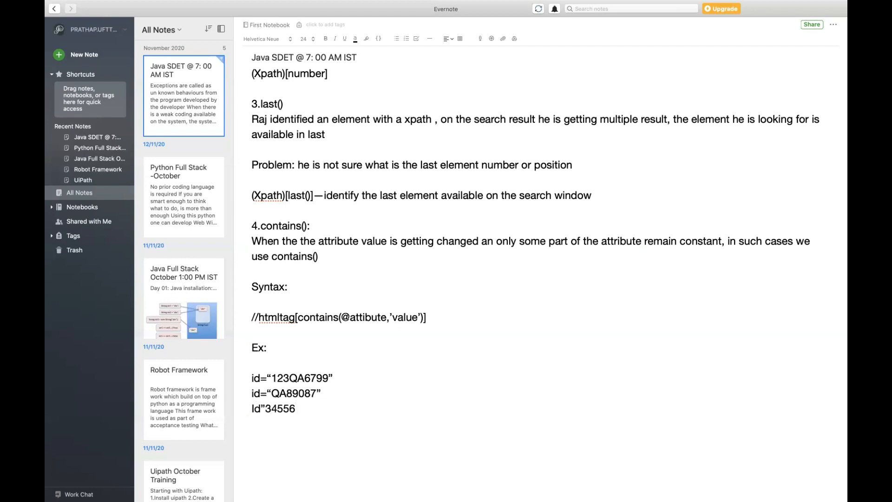
pyautogui.write('QA"')
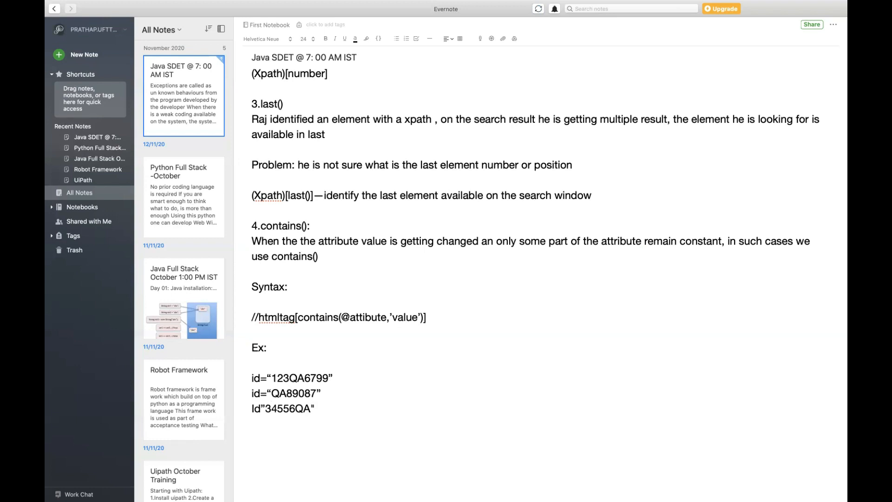
pyautogui.click(264, 409)
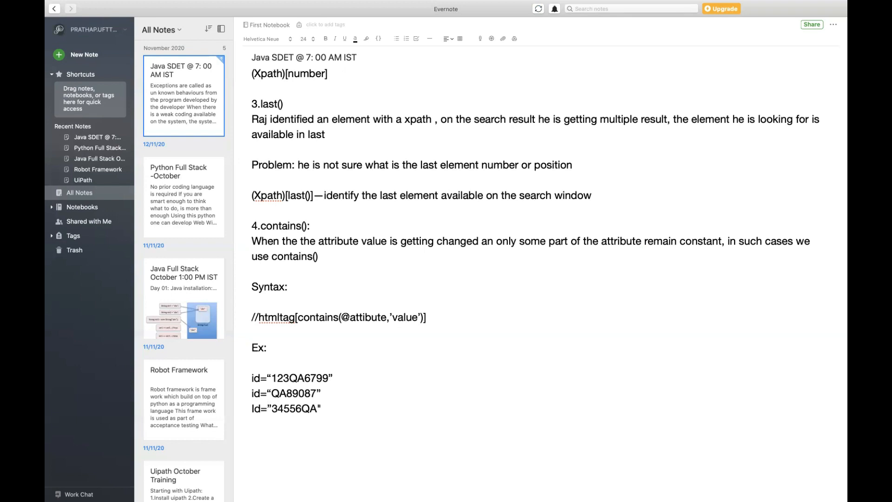
pyautogui.moveTo(333, 370)
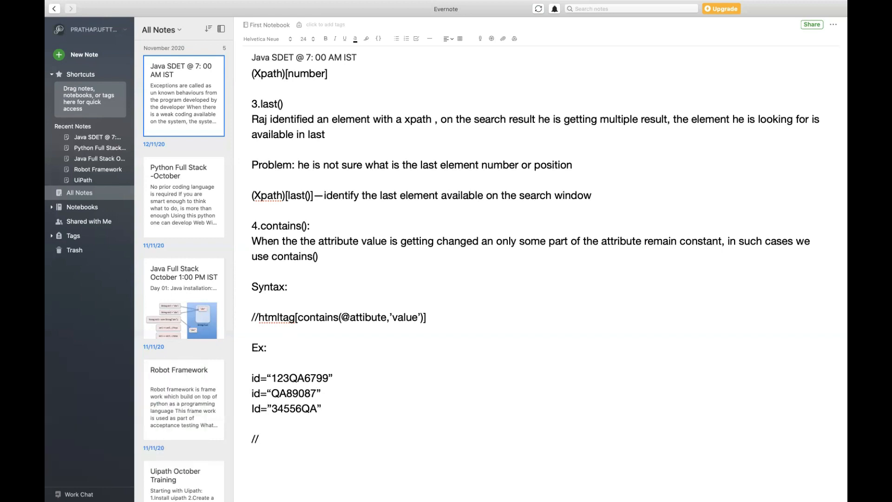
pyautogui.write('input')
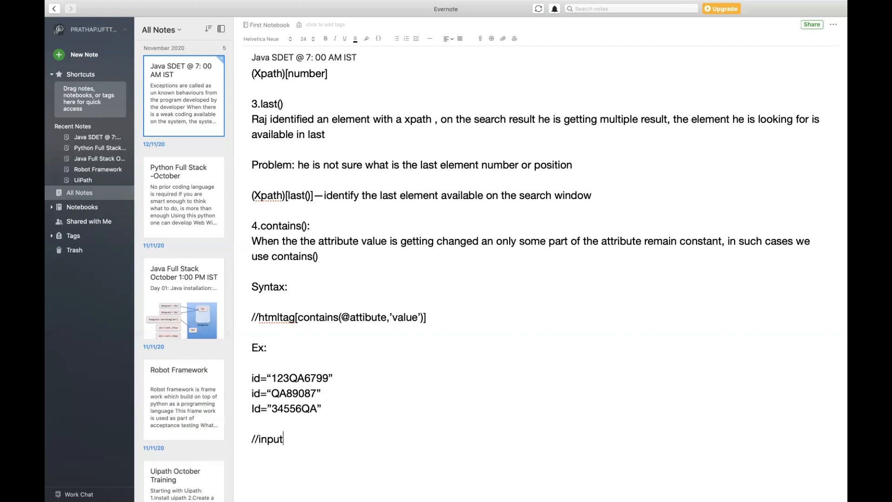
pyautogui.write('[con')
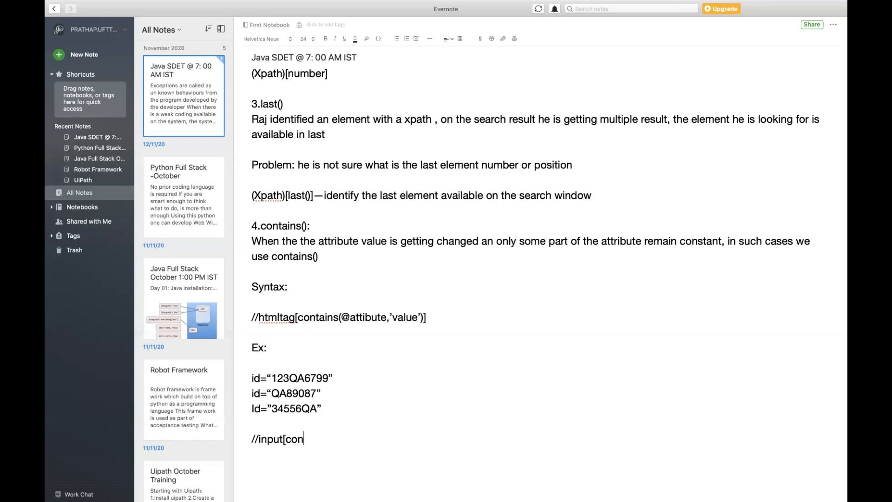
pyautogui.write('tains()')
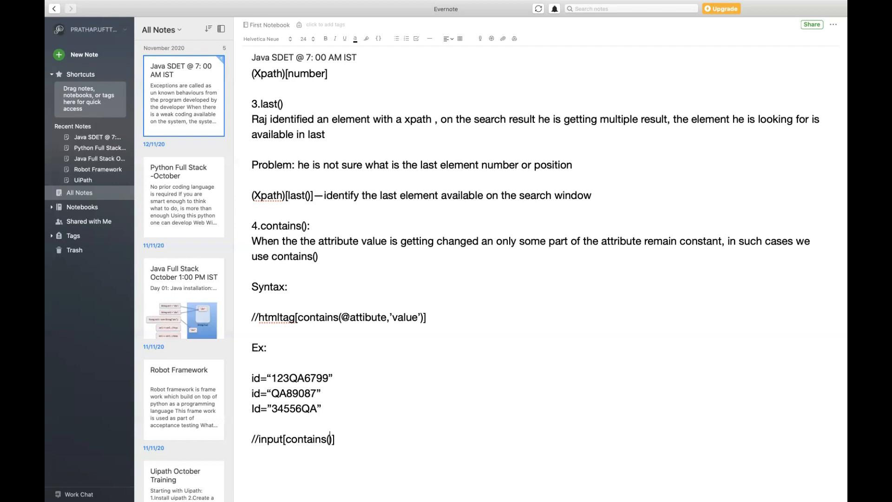
pyautogui.write('@')
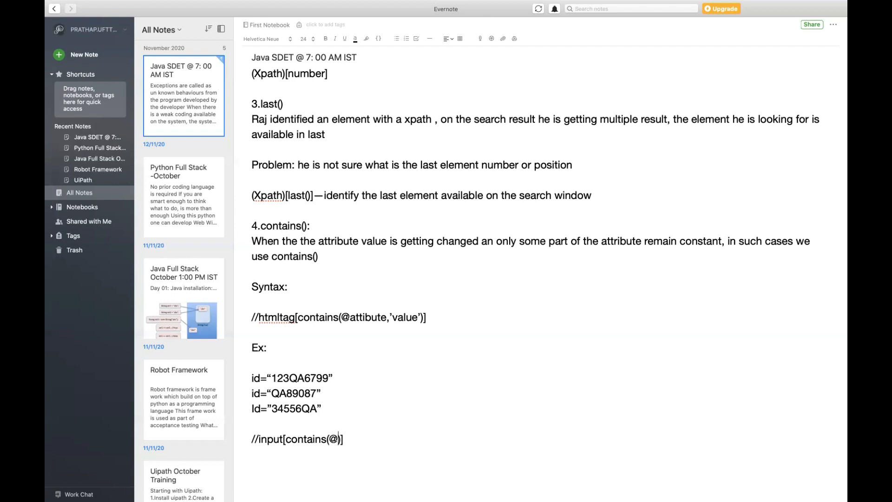
pyautogui.write('id,')
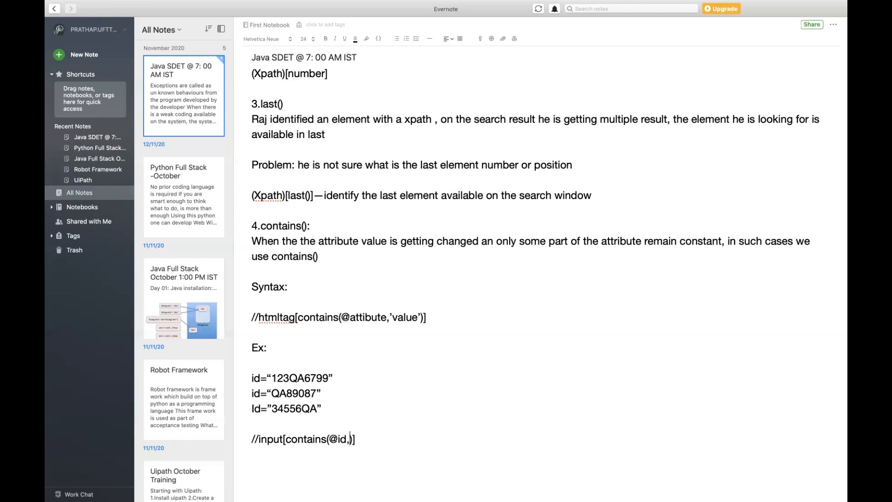
pyautogui.write("'QA'")
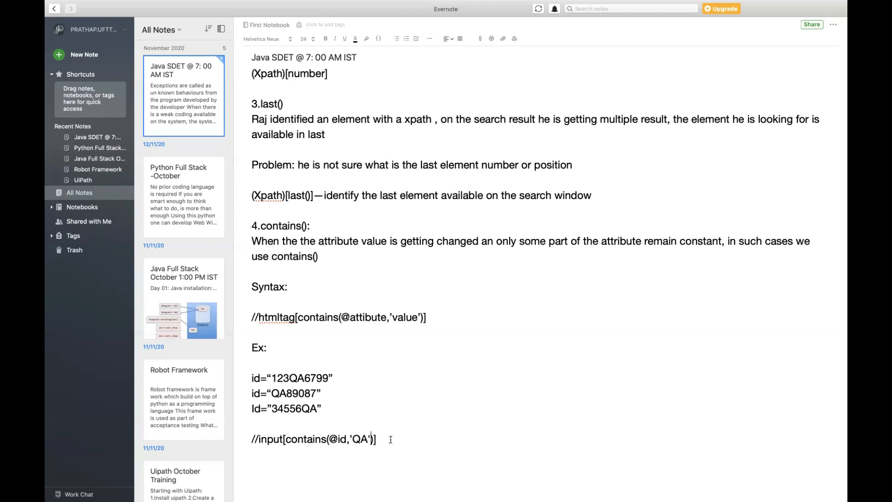
pyautogui.write('— on')
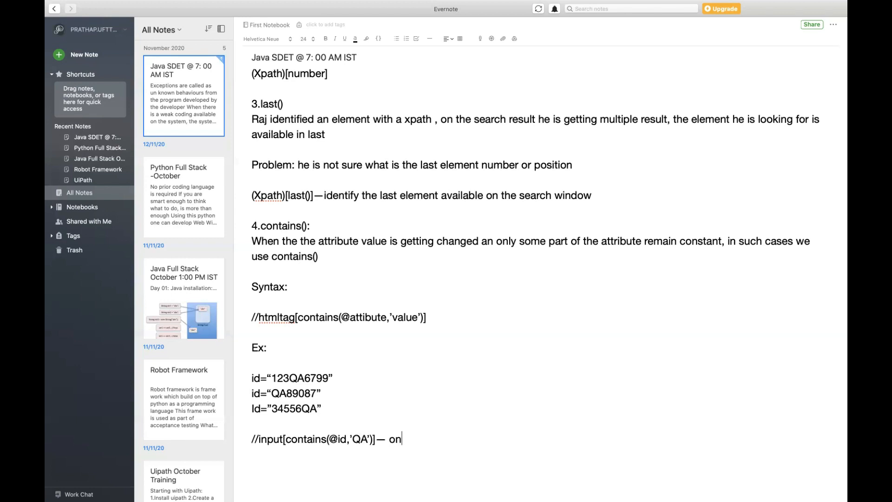
pyautogui.write('e or more elemenn')
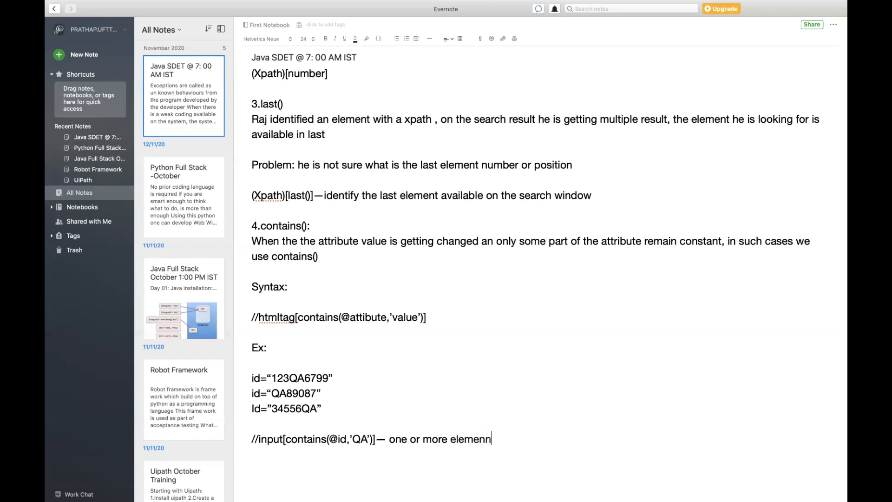
pyautogui.write('ts')
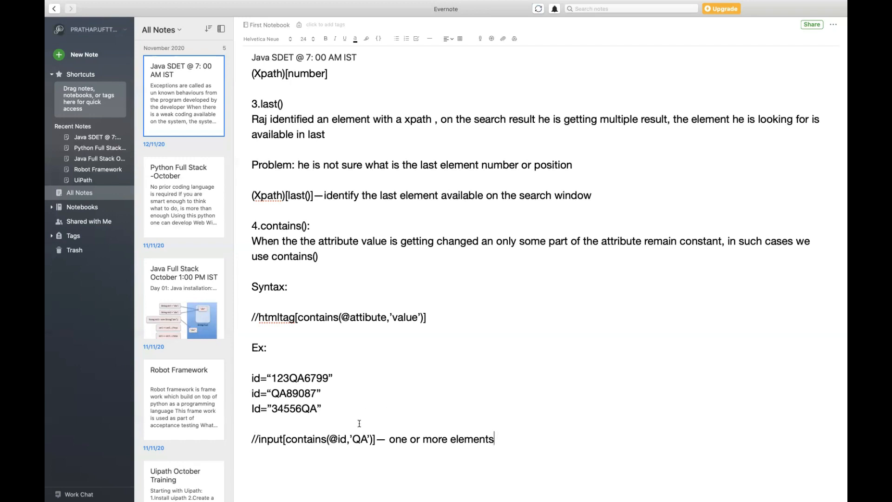
pyautogui.scroll(3)
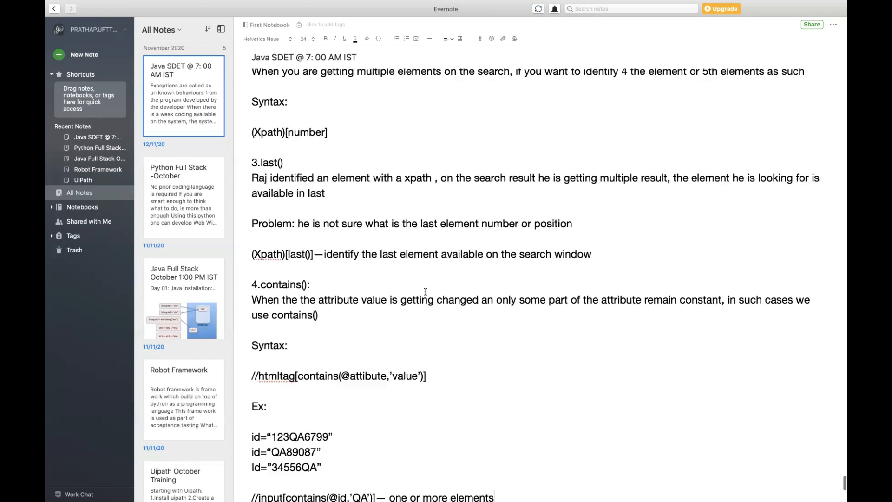
pyautogui.scroll(3)
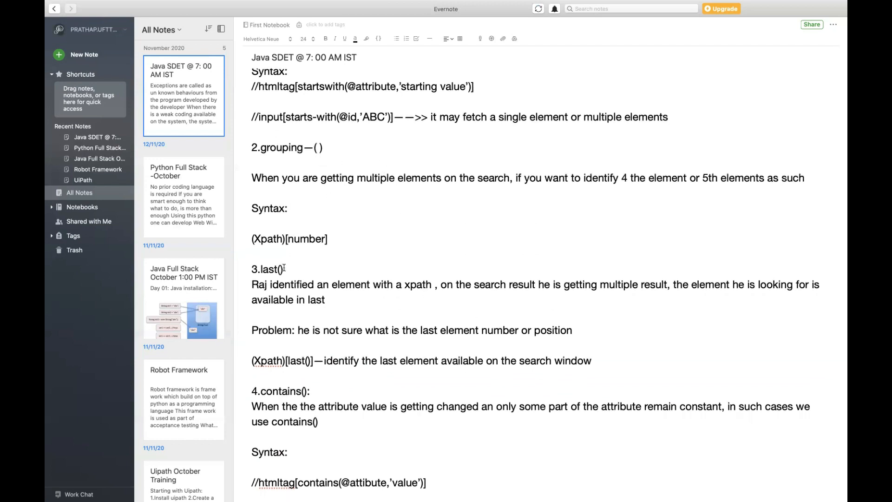
pyautogui.click(328, 238)
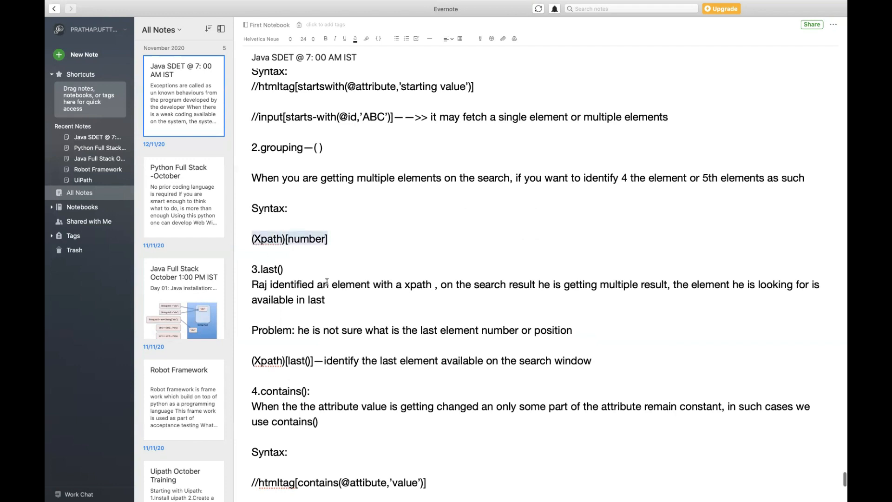
pyautogui.scroll(-3)
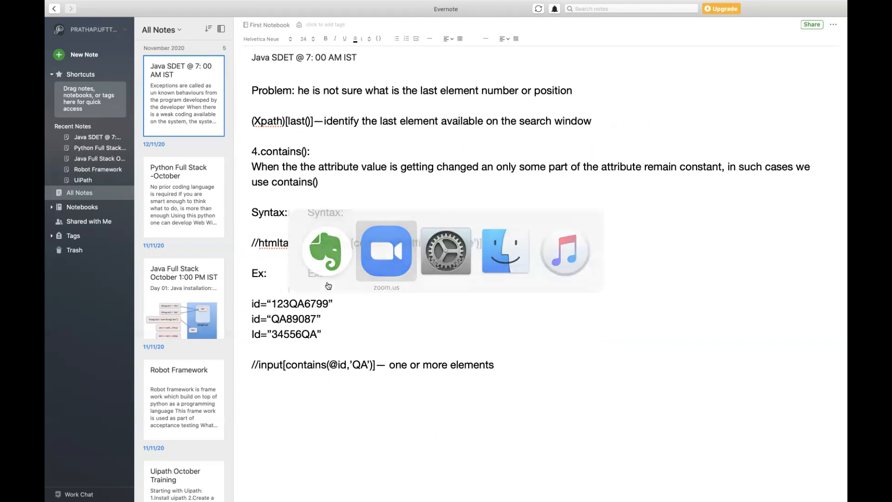
# Switch to Chrome and load the nopCommerce demo store, heading to its Register page.
pyautogui.click(445, 250)
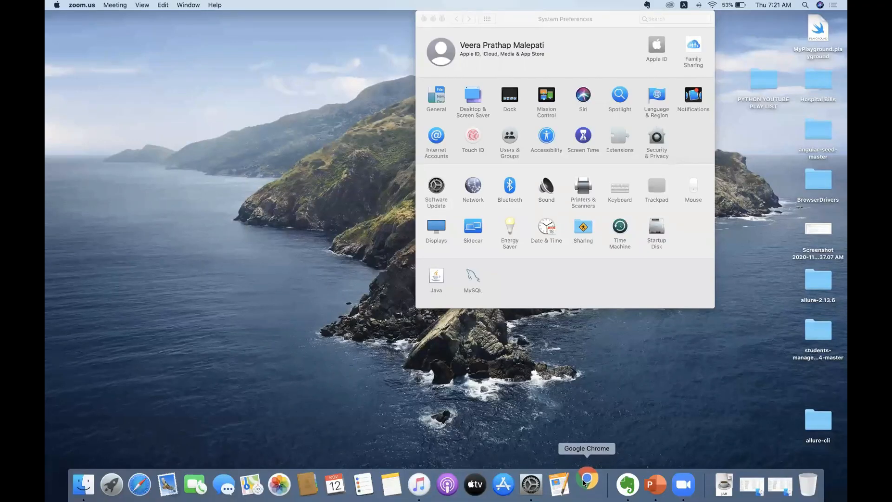
pyautogui.click(587, 485)
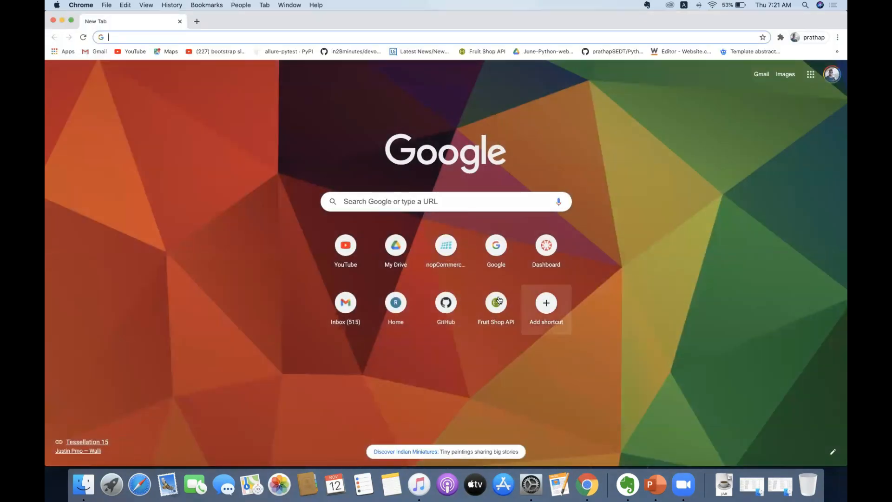
pyautogui.click(445, 245)
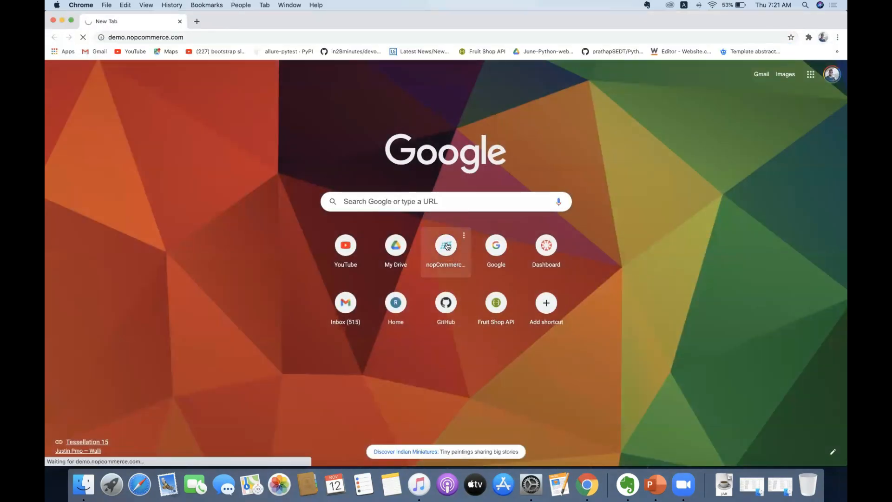
pyautogui.click(445, 245)
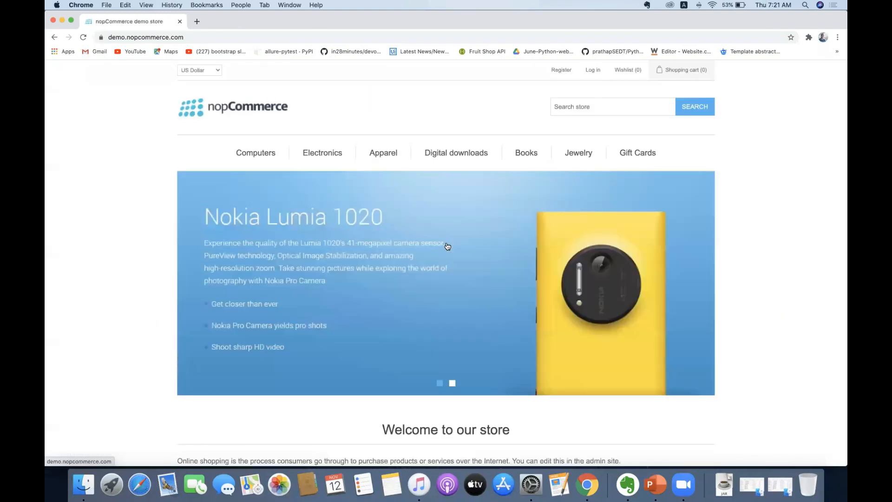
pyautogui.click(561, 70)
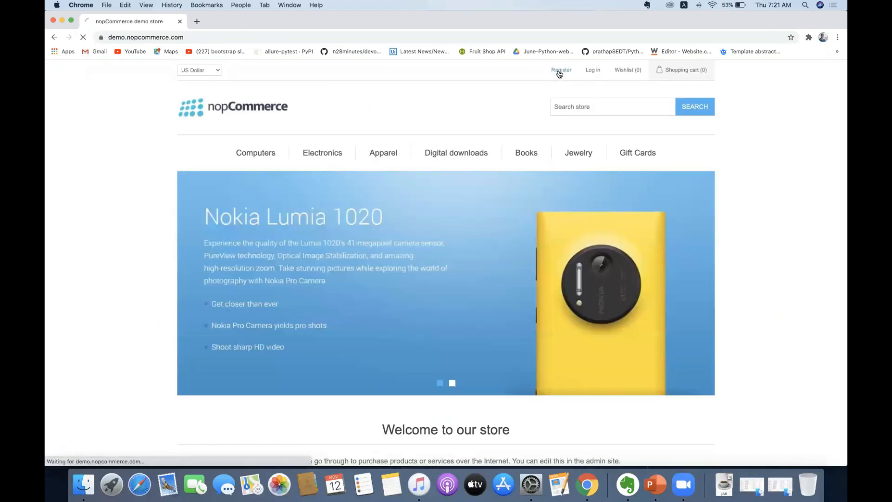
# Inspect the First name field on the Register page to show its markup in DevTools Elements.
pyautogui.click(560, 69)
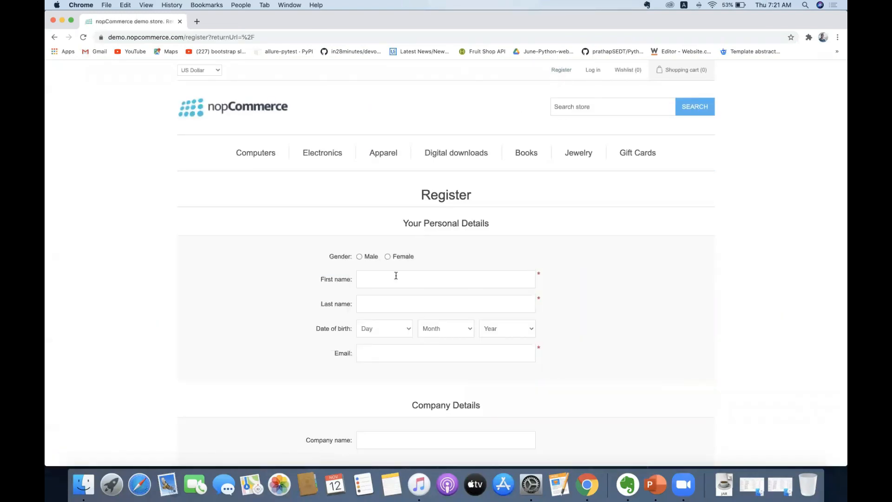
pyautogui.rightClick(395, 279)
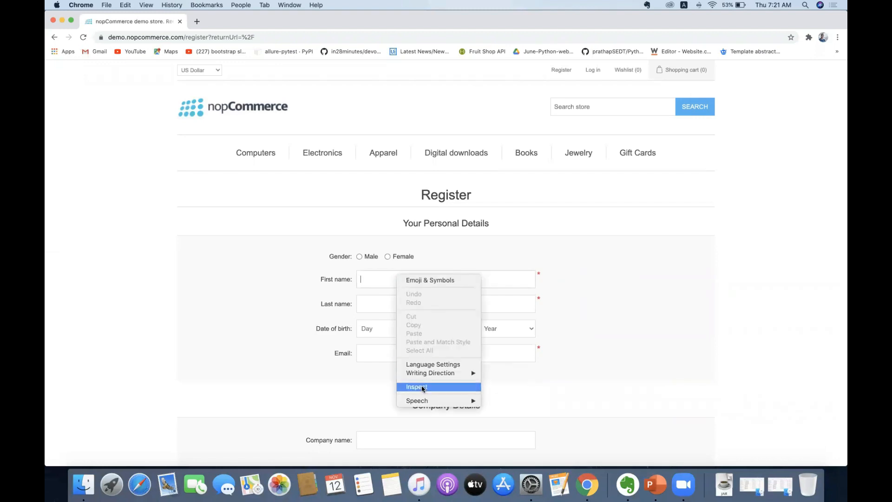
pyautogui.click(416, 387)
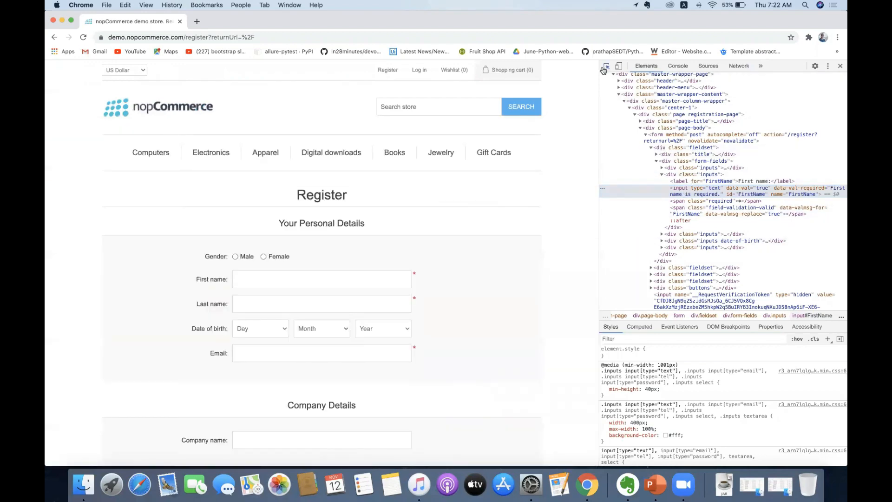
pyautogui.moveTo(693, 234)
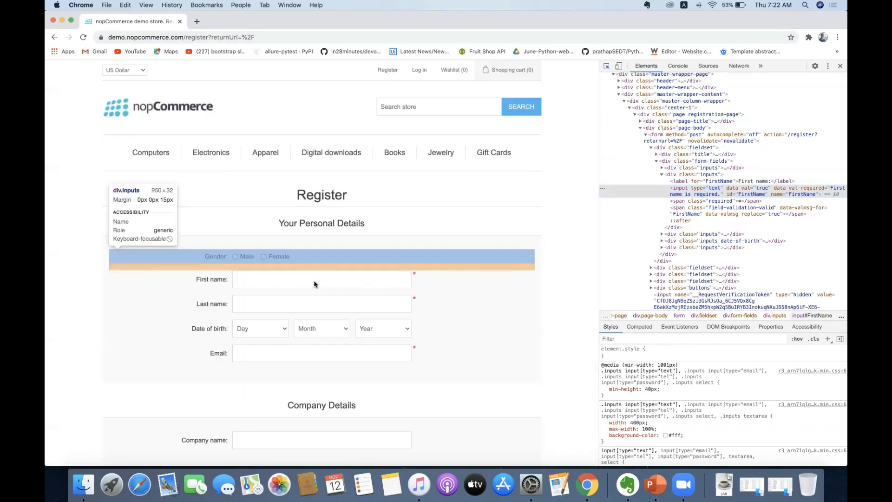
pyautogui.moveTo(739, 204)
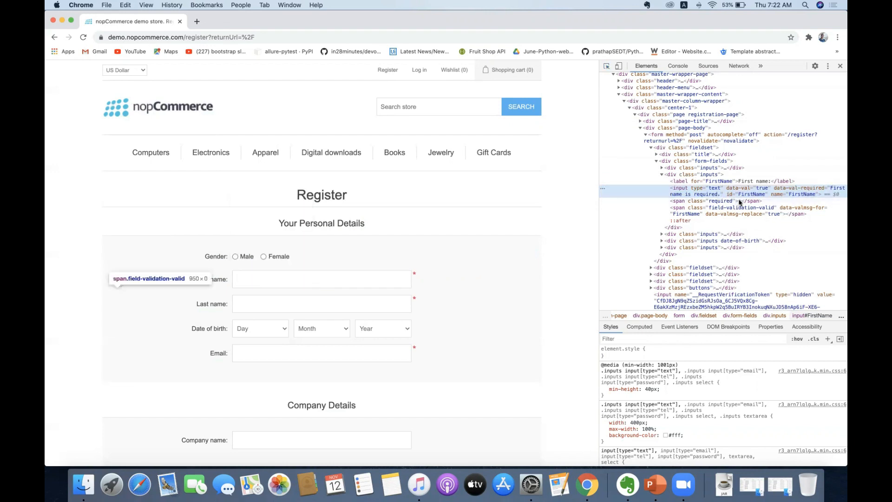
pyautogui.moveTo(740, 193)
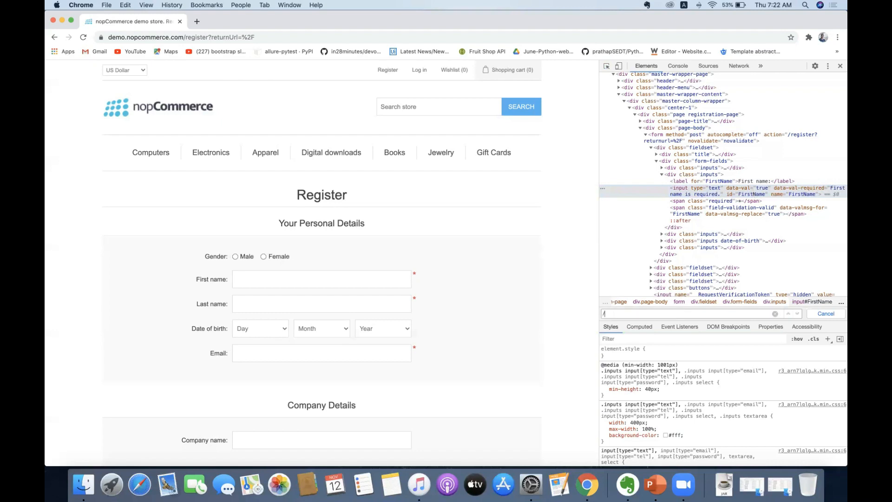
pyautogui.write('/inp')
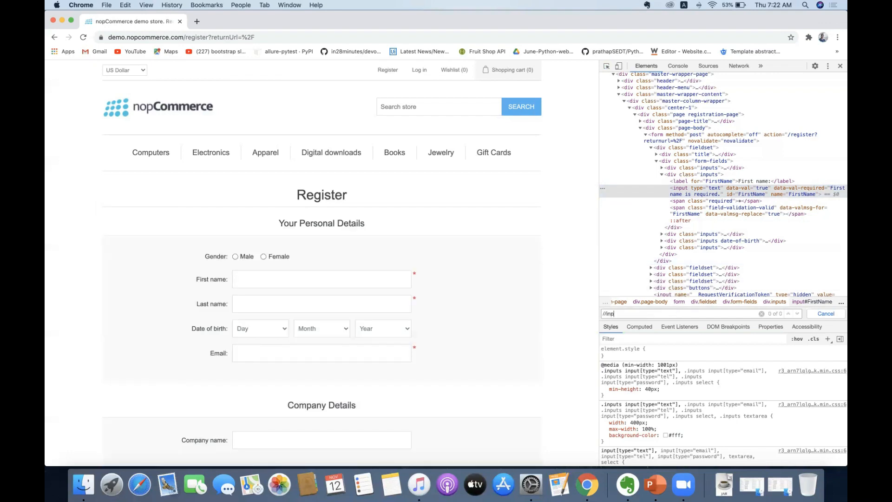
pyautogui.moveTo(437, 106)
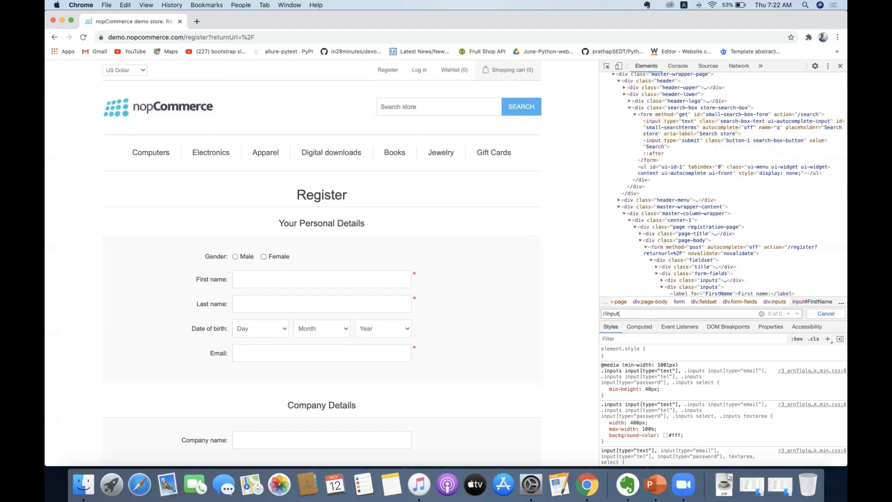
pyautogui.write('[contains(')
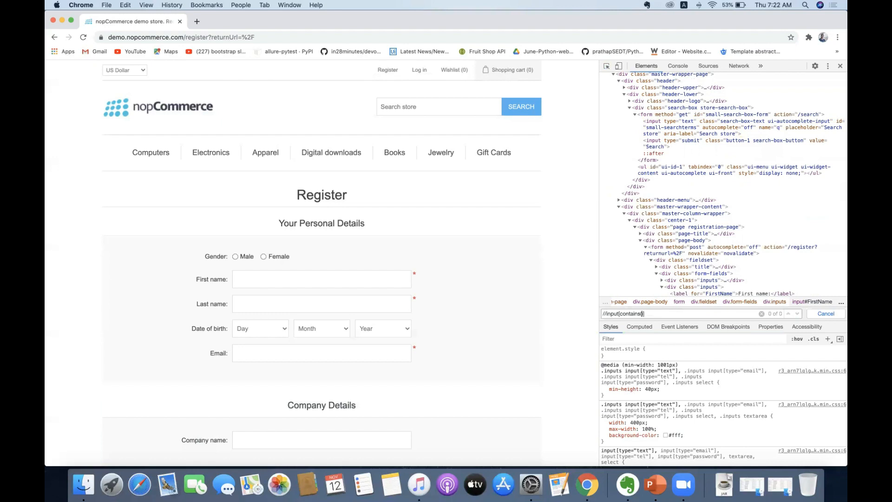
pyautogui.write('@')
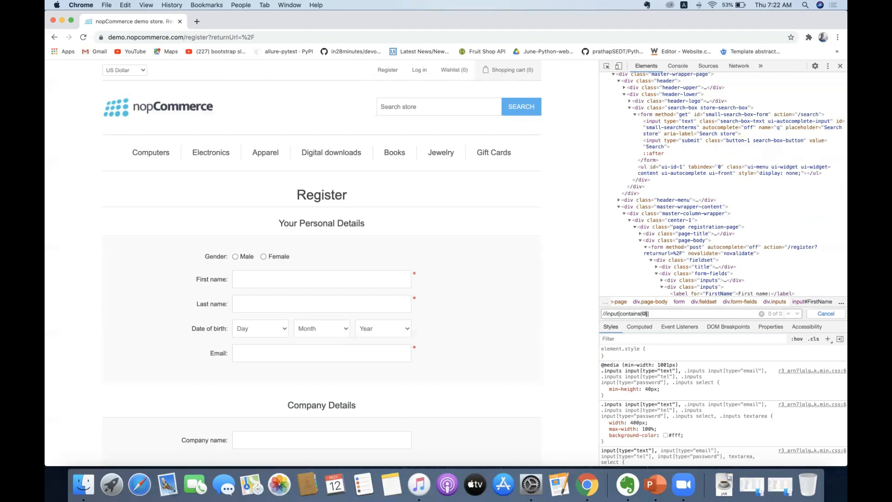
pyautogui.write('id.')
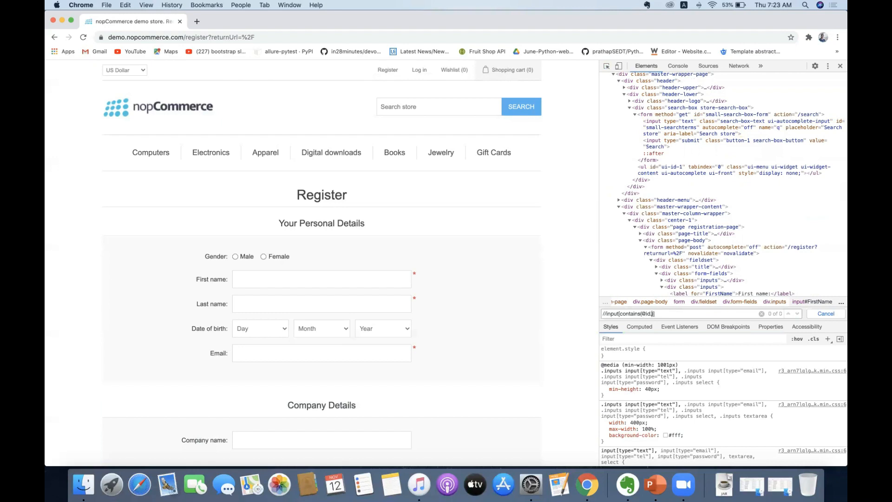
pyautogui.write('Na')
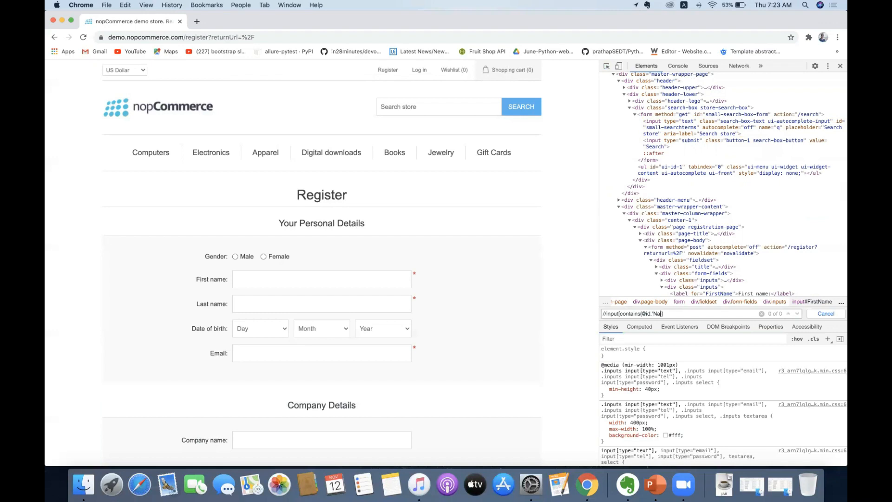
pyautogui.press('Return')
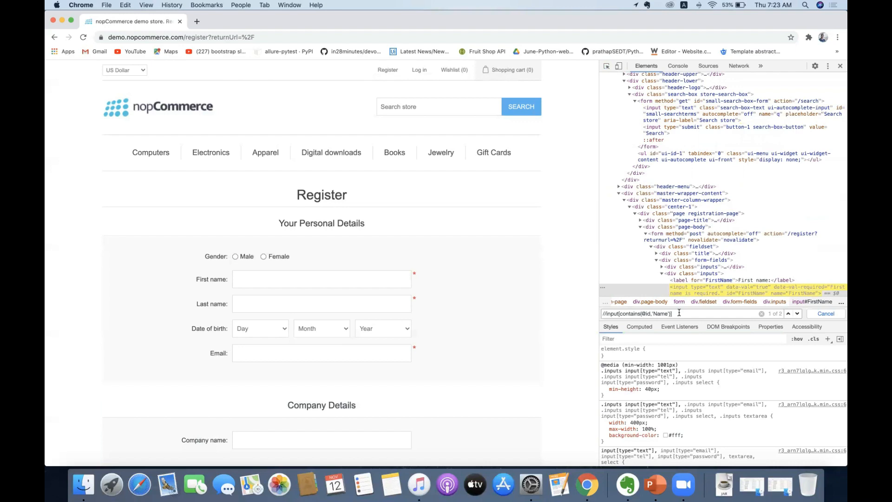
pyautogui.click(787, 313)
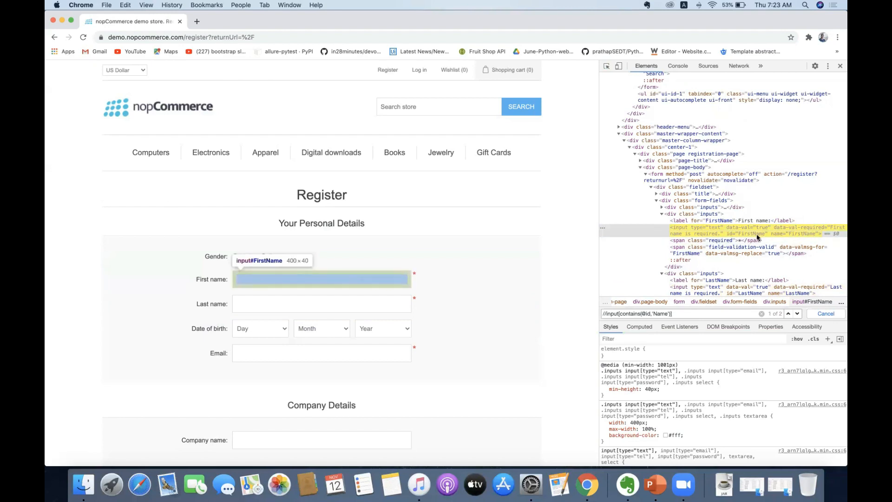
pyautogui.click(788, 313)
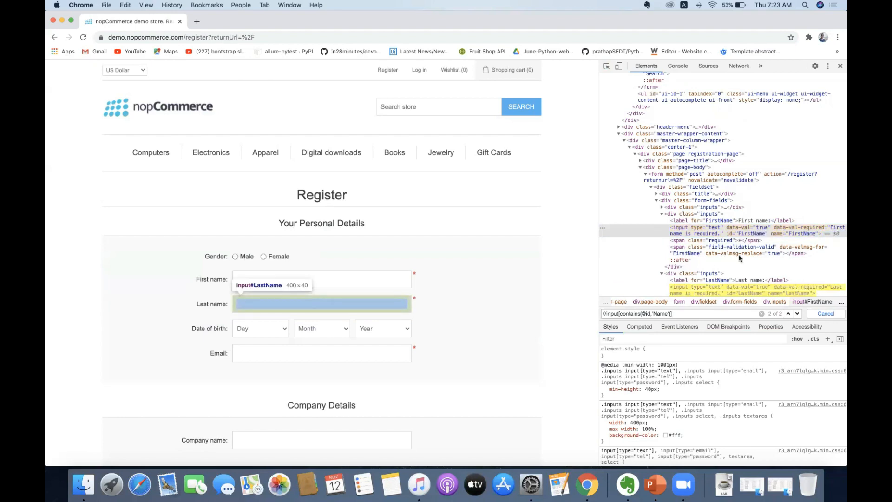